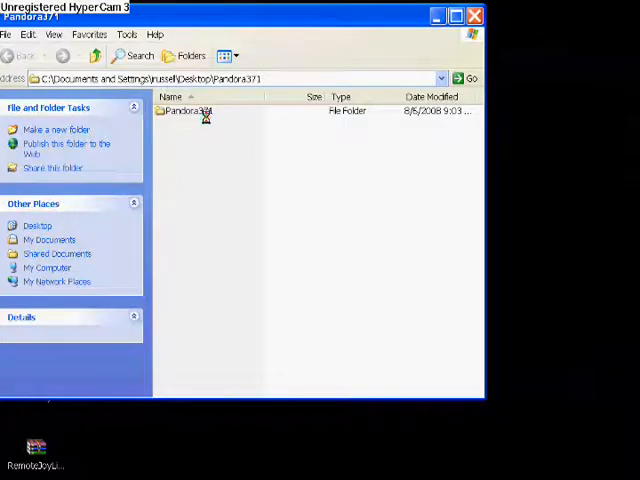
Enter the inner Pandora371 subfolder before closing Explorer back to the desktop.
{"action": "double_click", "coordinate": [184, 112]}
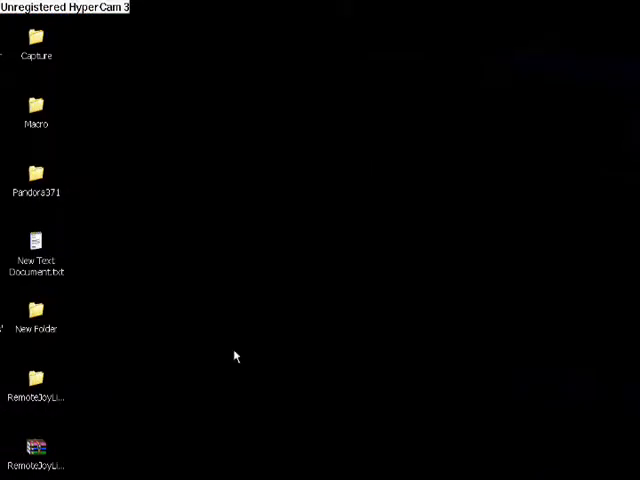
{"action": "mouse_move", "coordinate": [232, 338]}
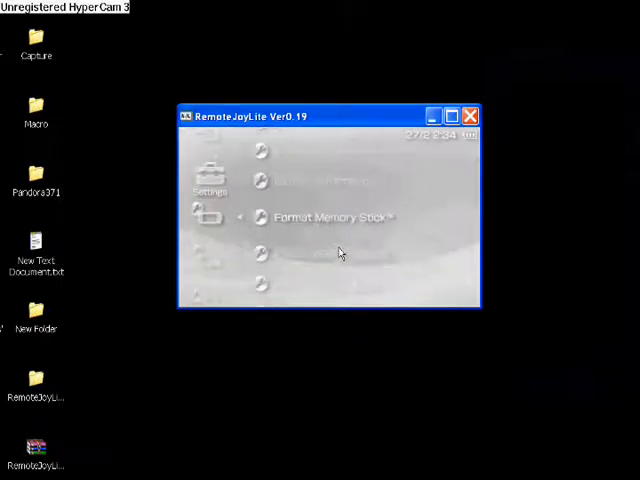
Run Format Memory Stick from System Settings, confirm erasing all data twice, and close the remote PSP display.
{"action": "left_click", "coordinate": [322, 216]}
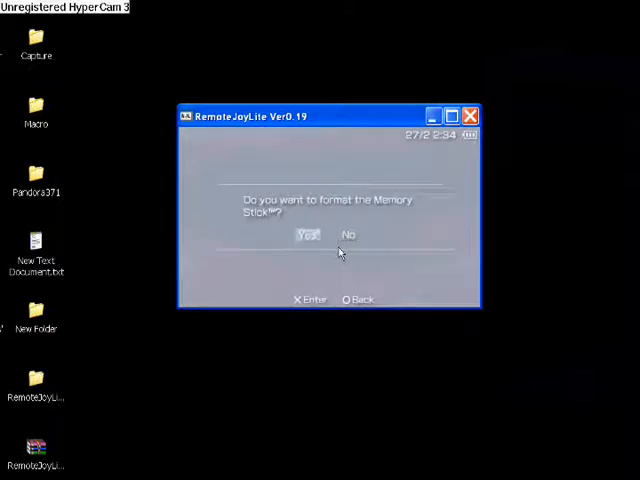
{"action": "left_click", "coordinate": [308, 236]}
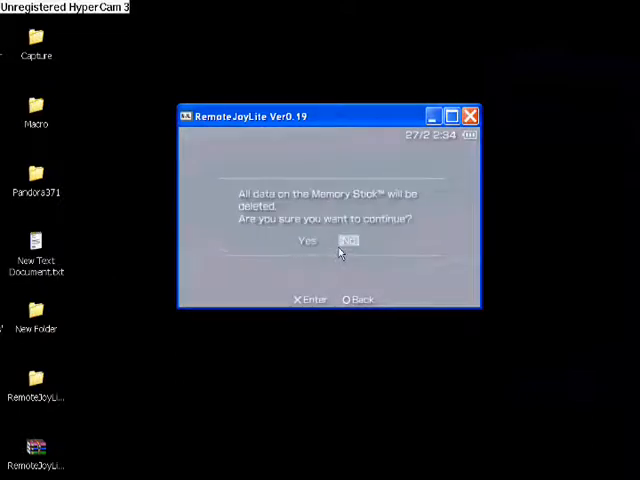
{"action": "left_click", "coordinate": [308, 240]}
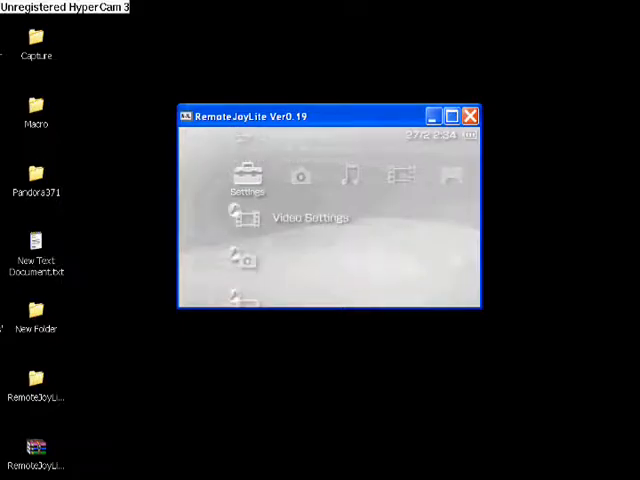
{"action": "left_click", "coordinate": [470, 116]}
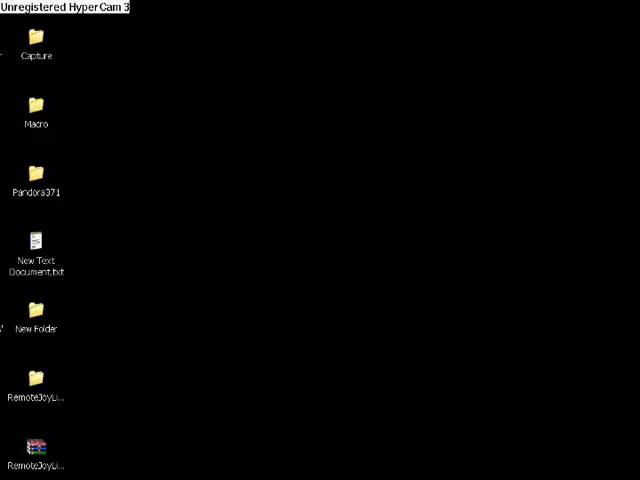
Enter the Pandora371 folder and run the msinst.cmd memory stick installer script.
{"action": "double_click", "coordinate": [36, 176]}
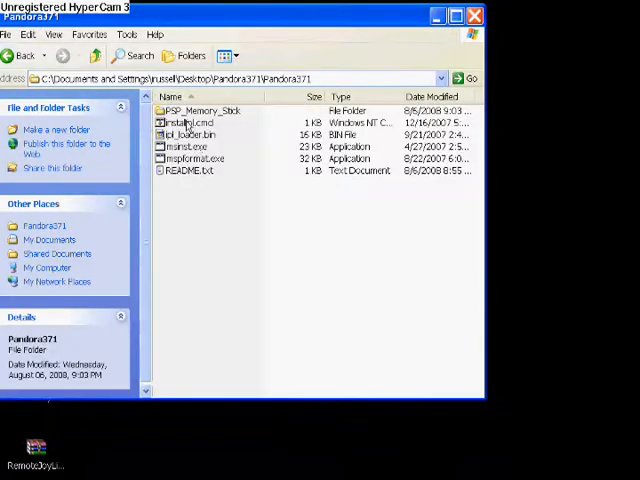
{"action": "left_click", "coordinate": [188, 122]}
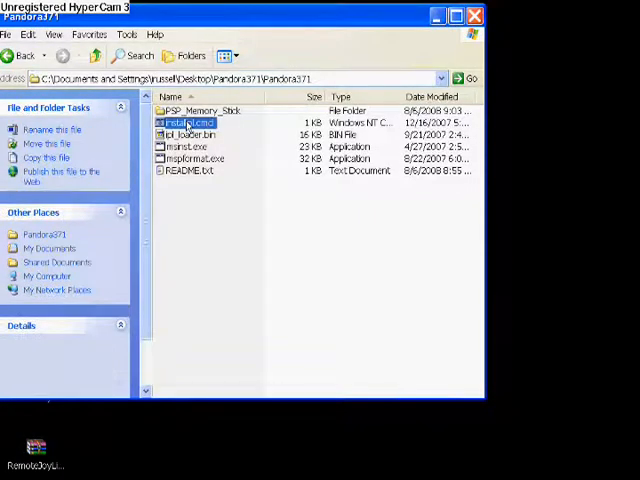
{"action": "double_click", "coordinate": [188, 122]}
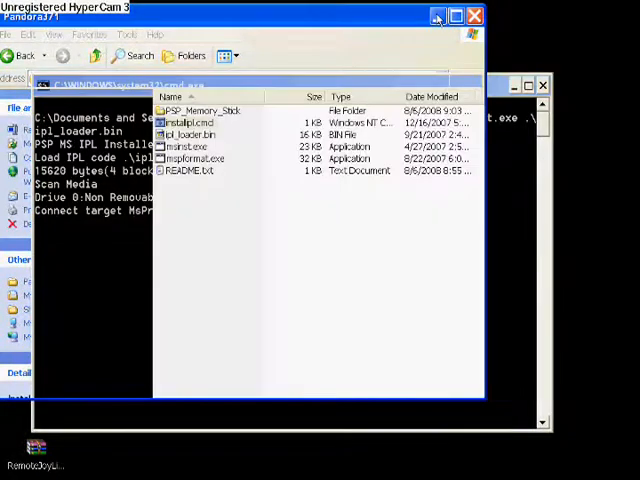
Bring the cmd.exe installer window forward while msinst scans drives up to 'Are You Sure ?[Y]'.
{"action": "left_click", "coordinate": [476, 16]}
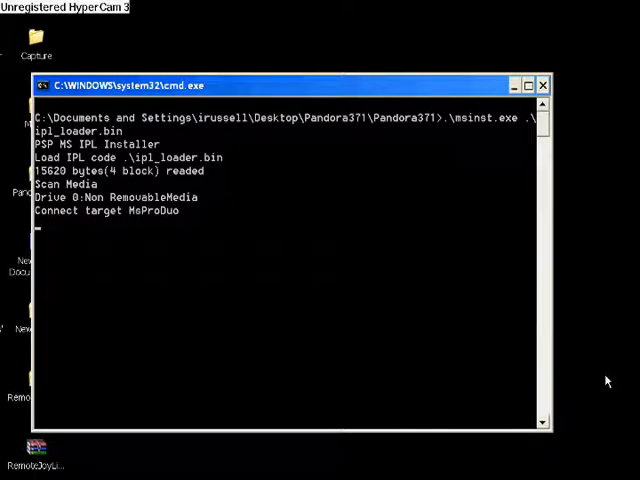
{"action": "mouse_move", "coordinate": [584, 452]}
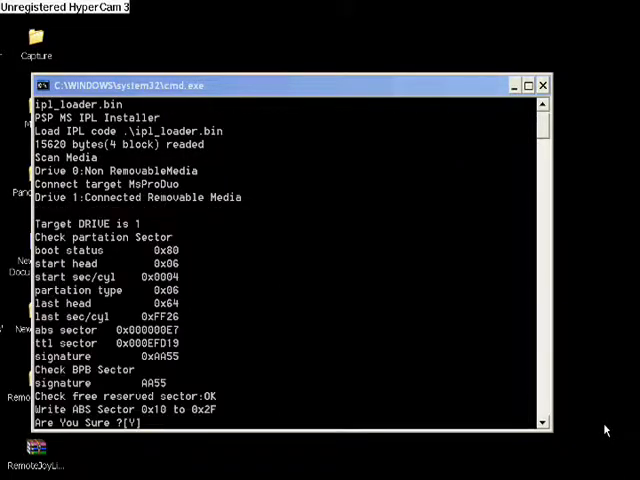
{"action": "mouse_move", "coordinate": [604, 430]}
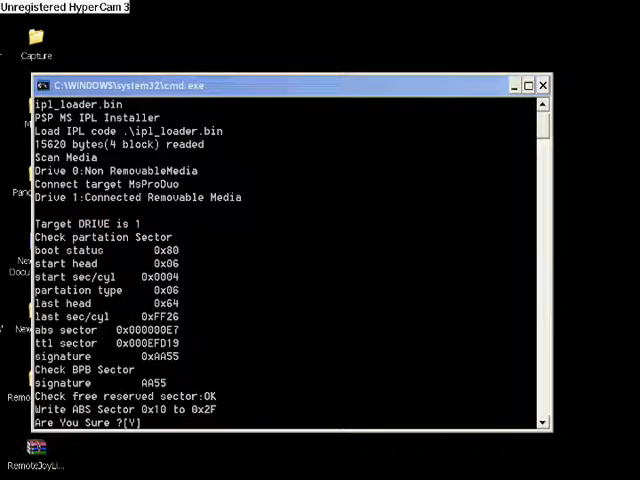
{"action": "mouse_move", "coordinate": [584, 448]}
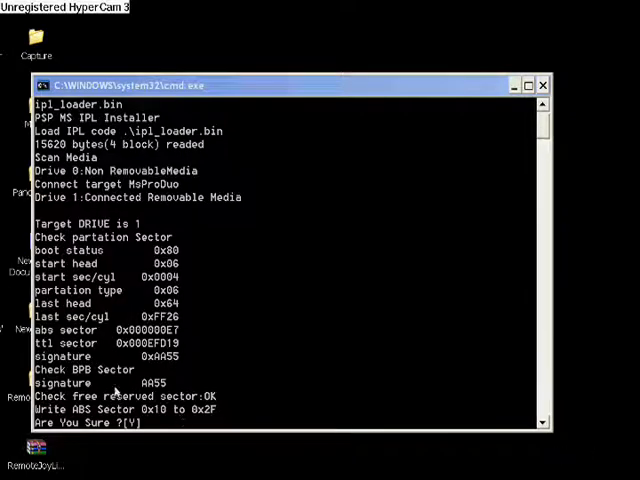
{"action": "mouse_move", "coordinate": [264, 392]}
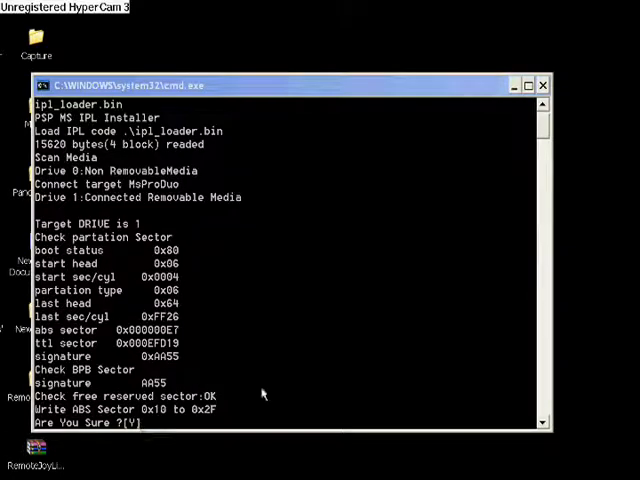
{"action": "mouse_move", "coordinate": [330, 402]}
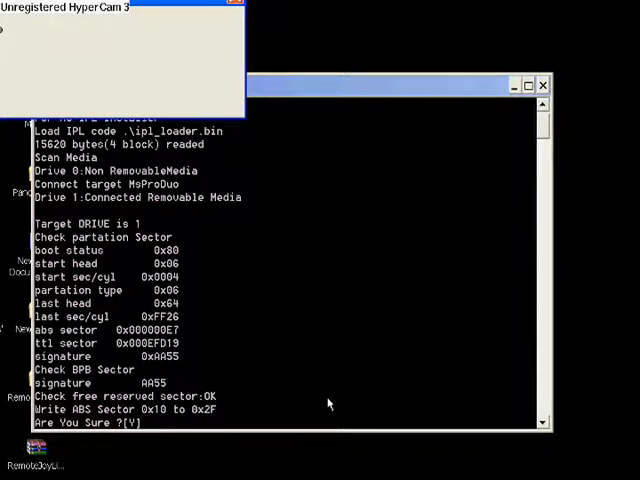
{"action": "mouse_move", "coordinate": [364, 344]}
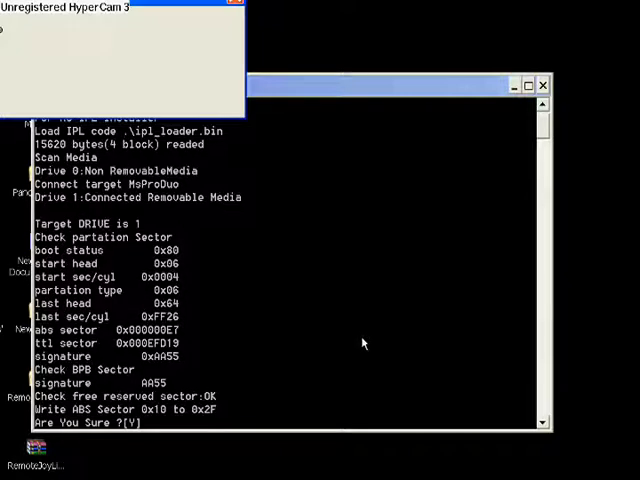
{"action": "mouse_move", "coordinate": [284, 246]}
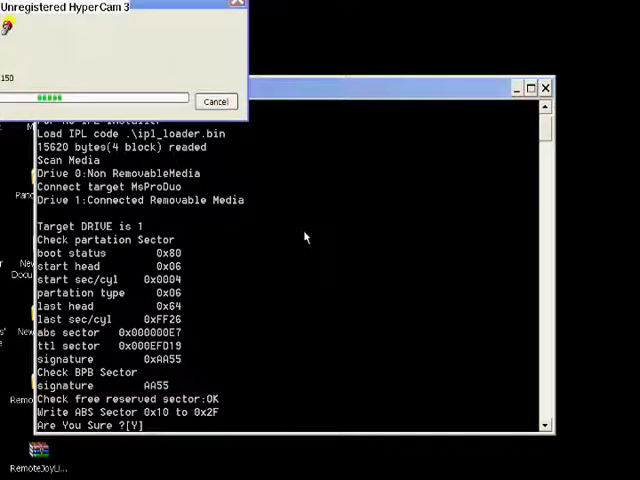
{"action": "mouse_move", "coordinate": [484, 370]}
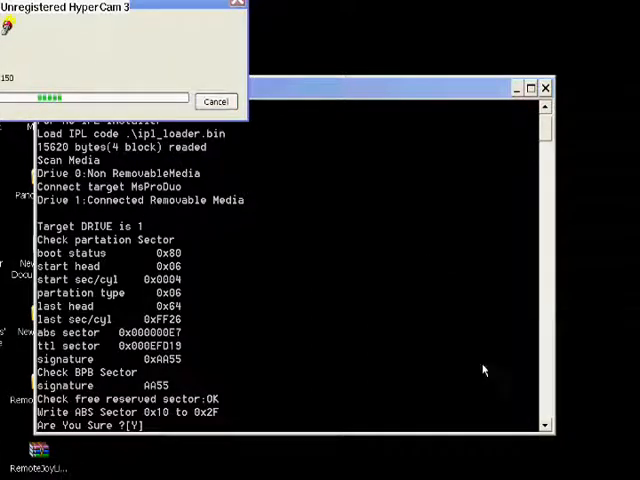
{"action": "mouse_move", "coordinate": [272, 208]}
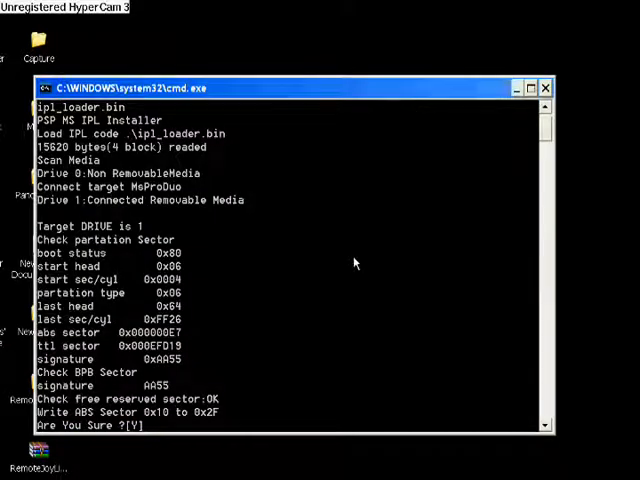
{"action": "mouse_move", "coordinate": [340, 388]}
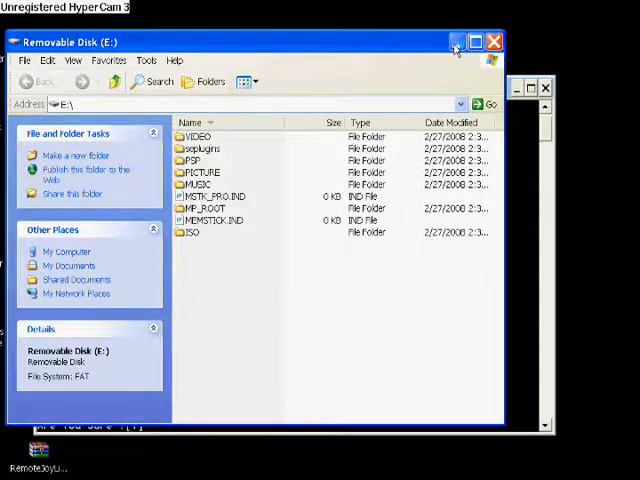
Glance at the installer's command window, return to the Removable Disk (E:) listing, and close it to show the desktop.
{"action": "left_click", "coordinate": [492, 40]}
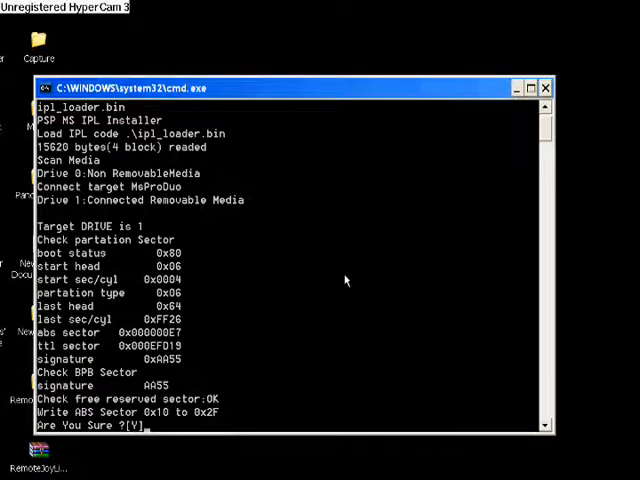
{"action": "left_click", "coordinate": [546, 88]}
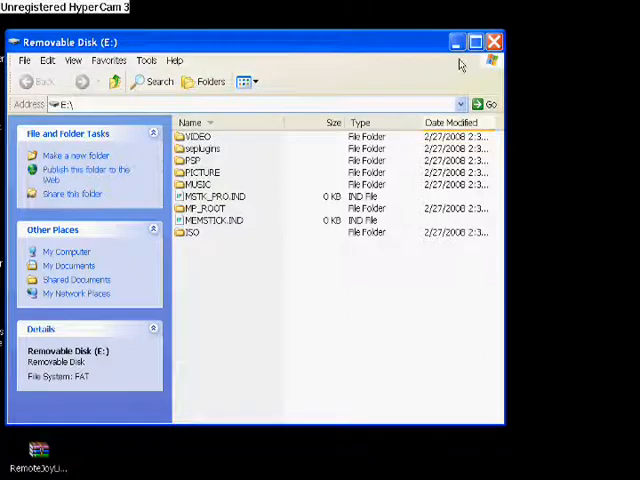
{"action": "left_click", "coordinate": [492, 40]}
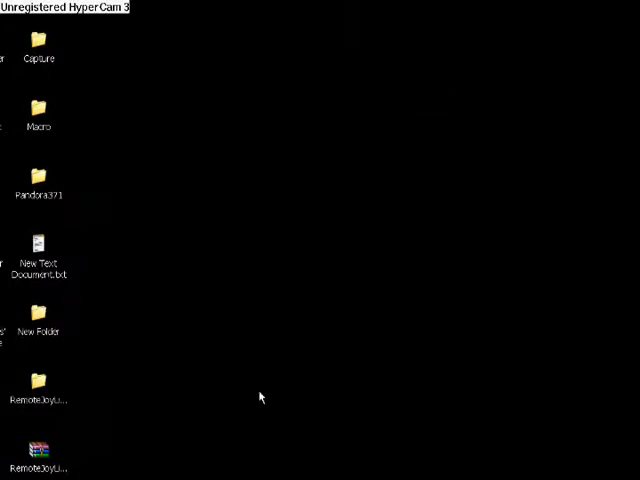
Enter Pandora371 from the desktop and go into its PSP_Memory_Stick subfolder.
{"action": "double_click", "coordinate": [38, 176]}
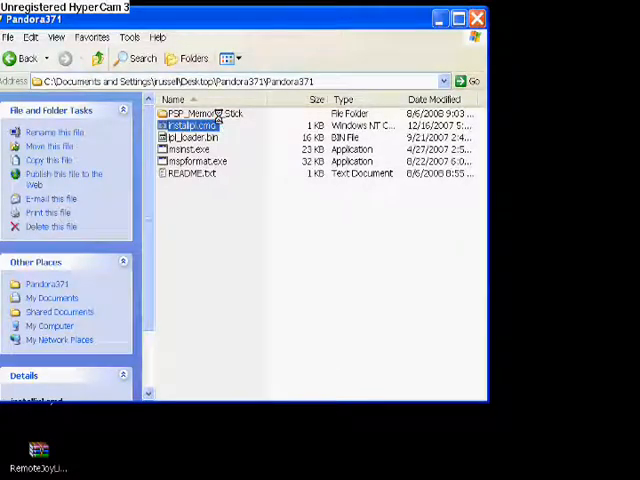
{"action": "double_click", "coordinate": [204, 112]}
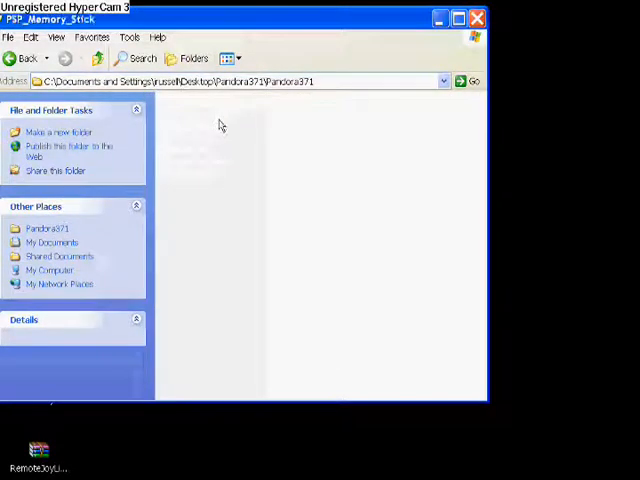